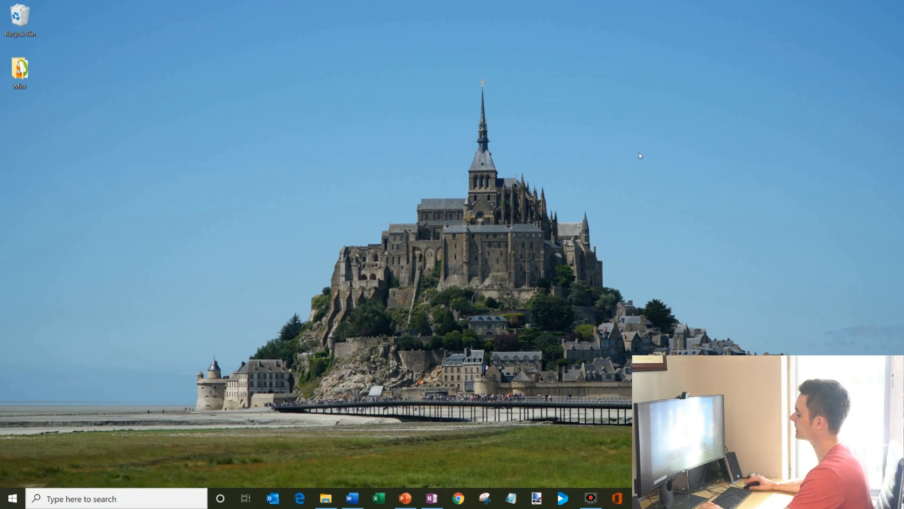
Launch Chrome and head to Facebook by entering 'face' in the address bar
left_click(457, 498)
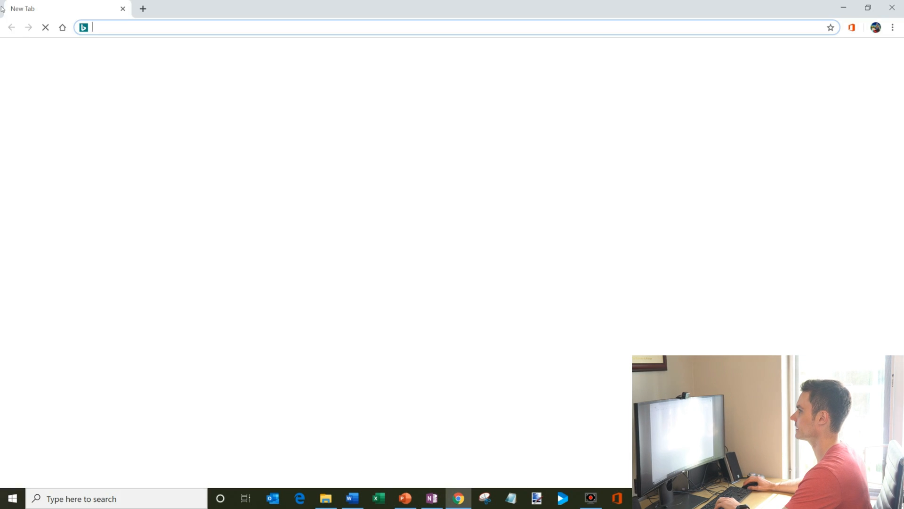
type("facebook.com")
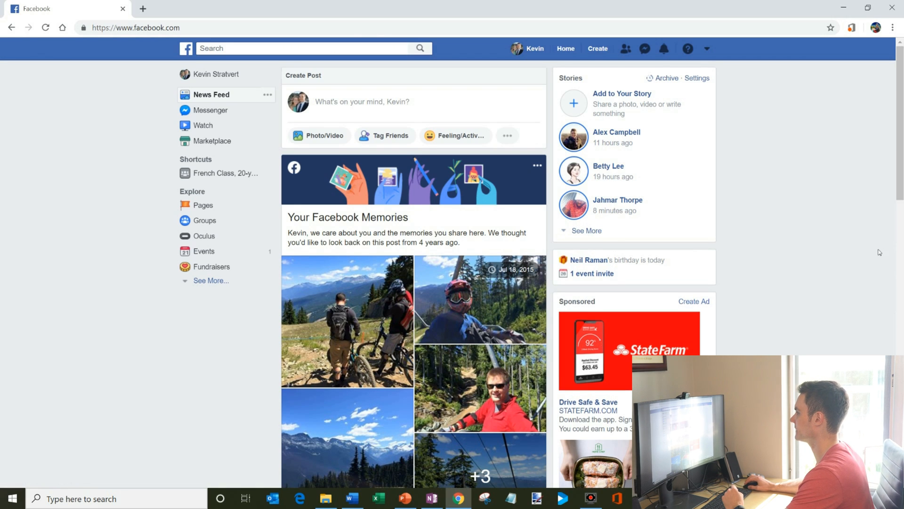
mouse_move(733, 189)
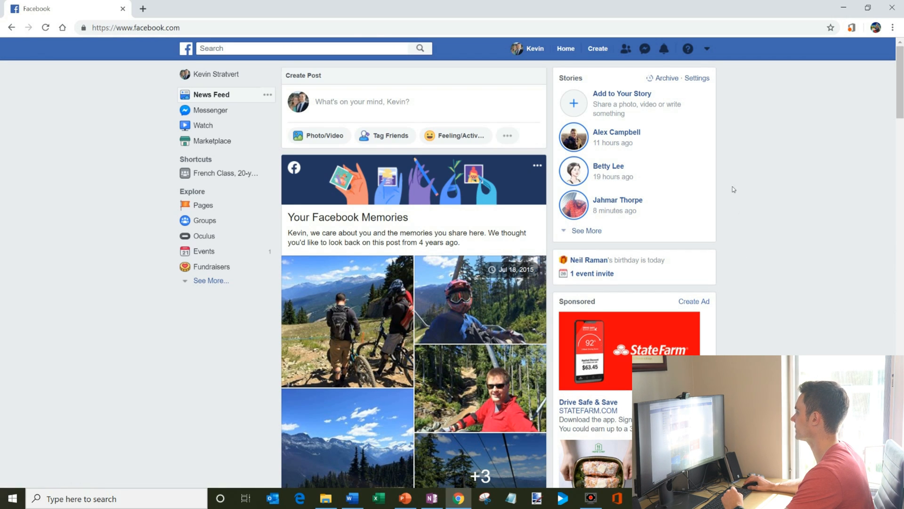
mouse_move(708, 48)
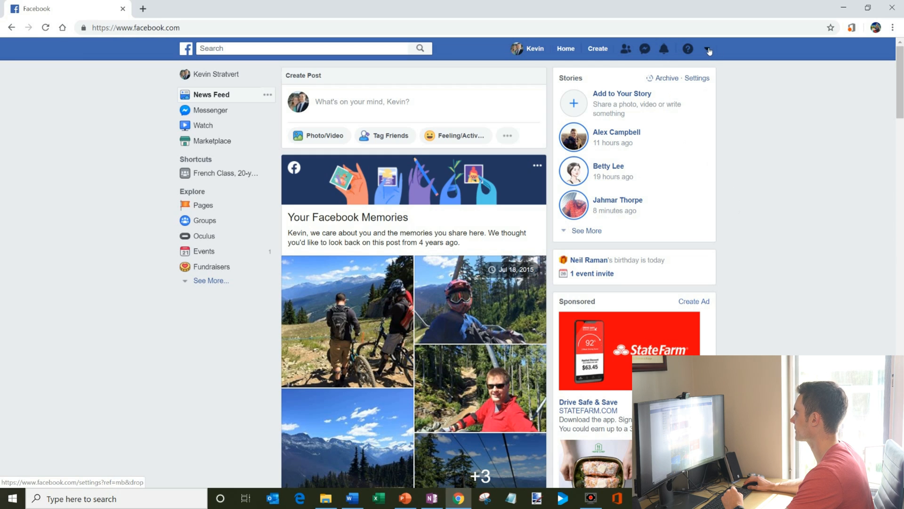
Drop down the account menu from the arrow at the right of the top bar
left_click(708, 48)
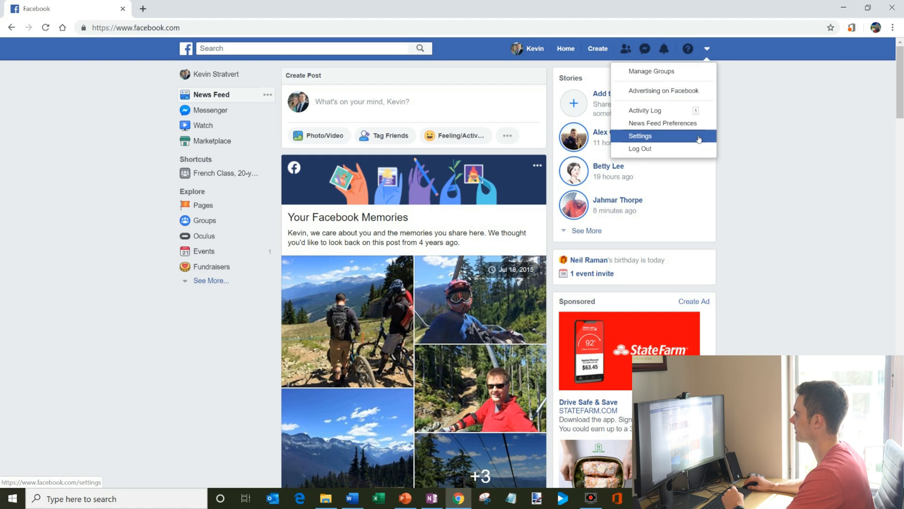
Go to Settings, zoom the page in twice, and pick Your Facebook Information in the sidebar
left_click(640, 138)
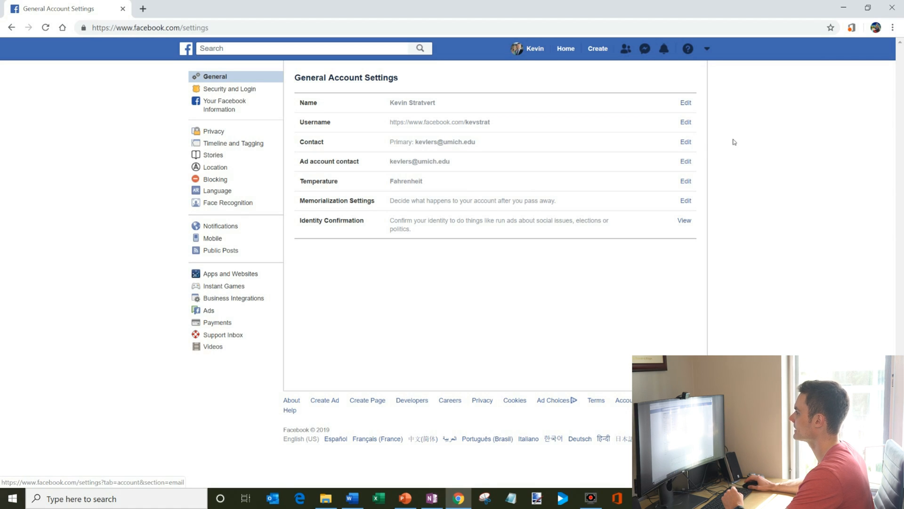
key("ctrl+plus")
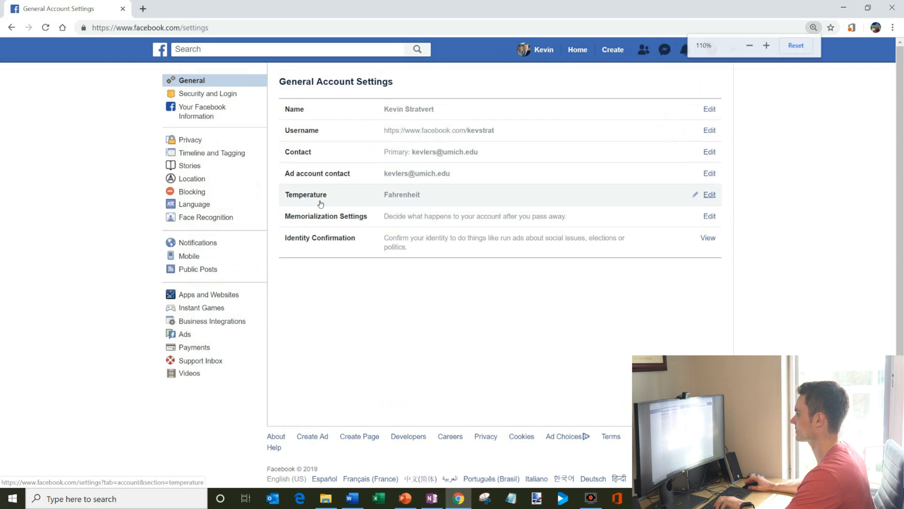
left_click(795, 45)
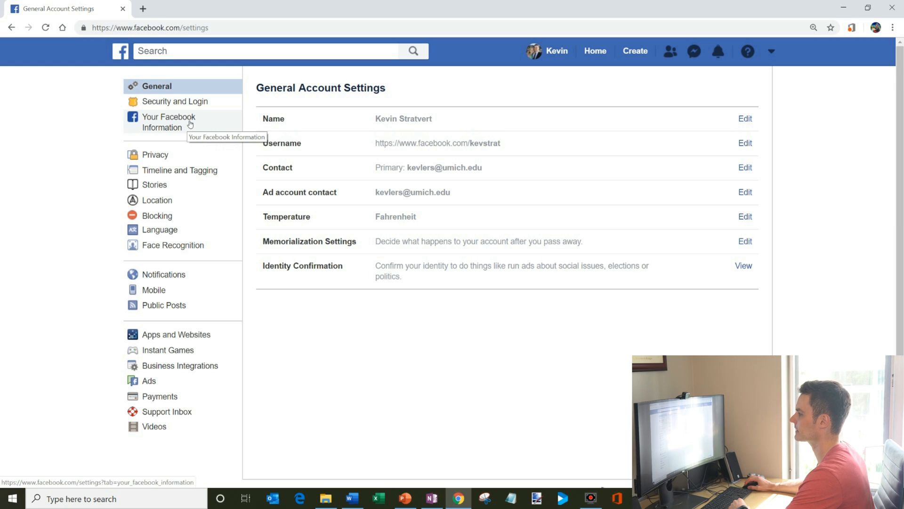
left_click(169, 121)
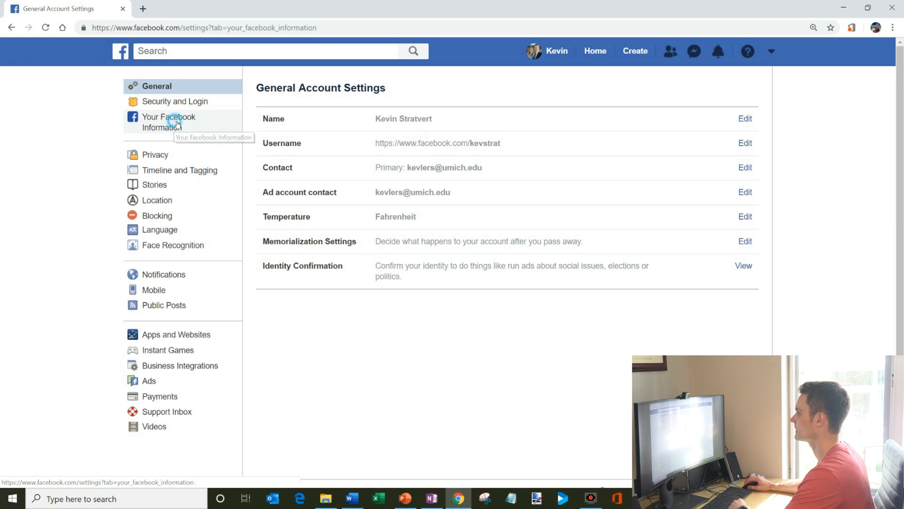
Select Your Facebook Information in the left settings sidebar
left_click(169, 122)
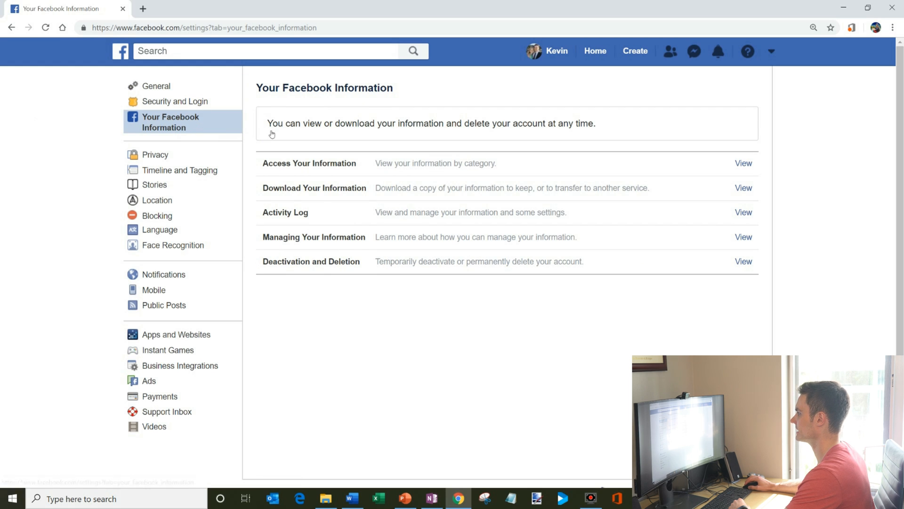
mouse_move(497, 233)
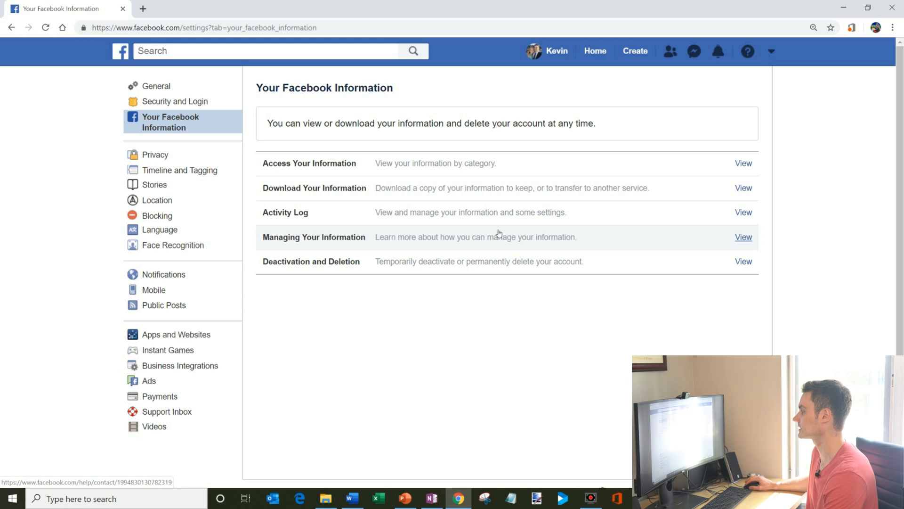
mouse_move(743, 261)
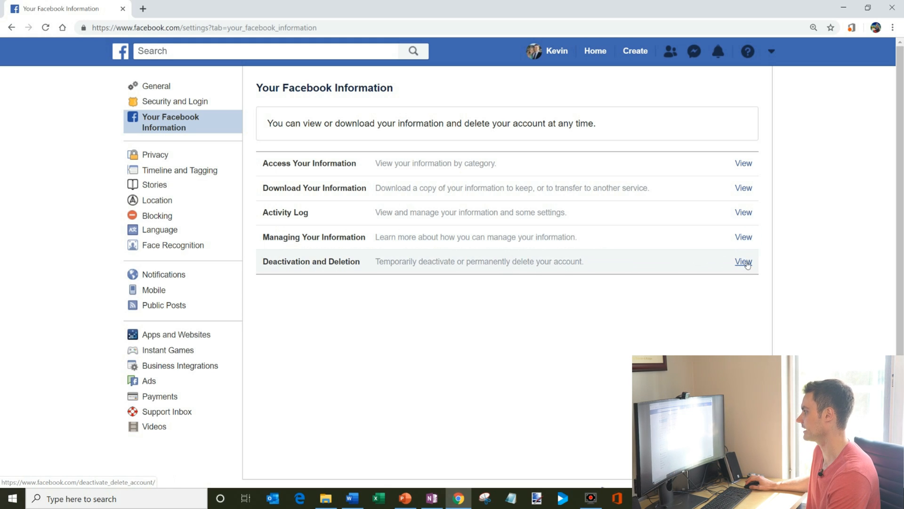
View Deactivation and Deletion and choose Permanently Delete Account
left_click(743, 261)
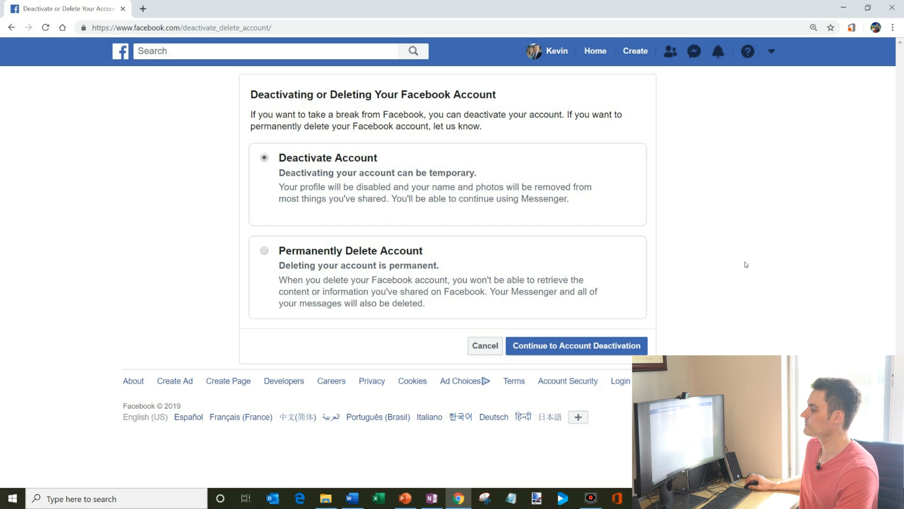
left_click(264, 249)
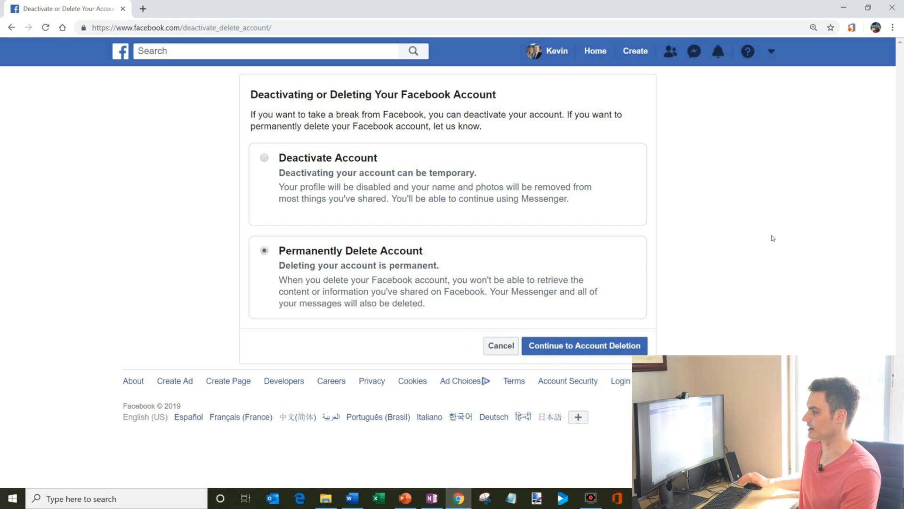